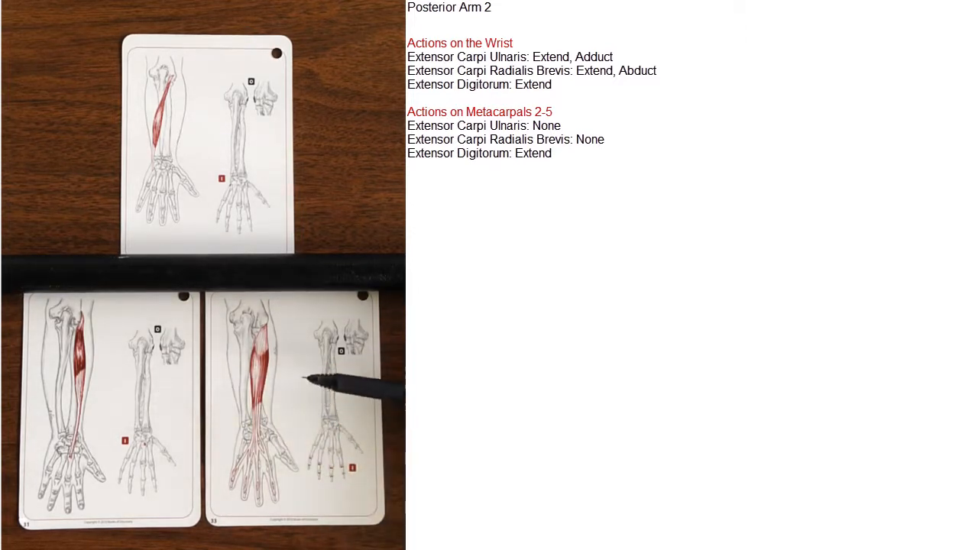
mouse_move(313, 383)
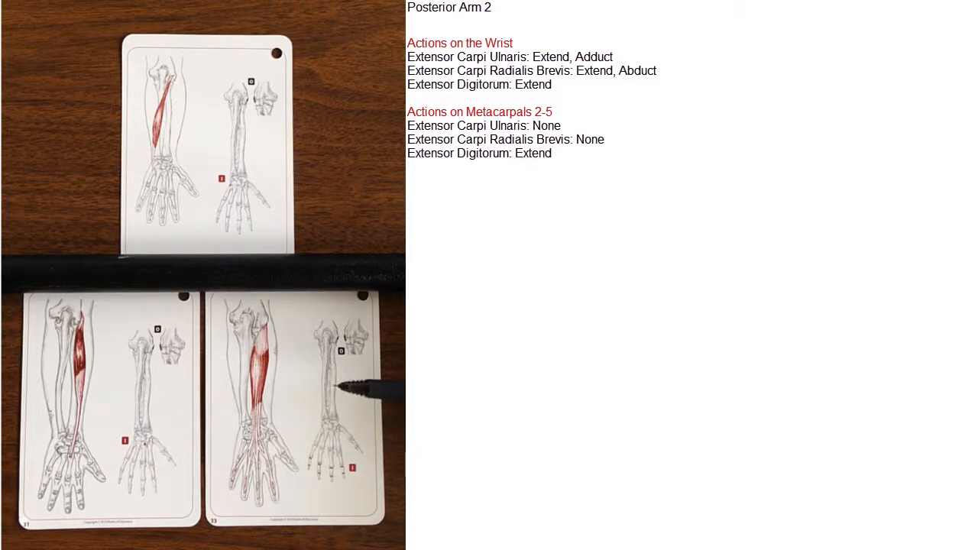
mouse_move(390, 386)
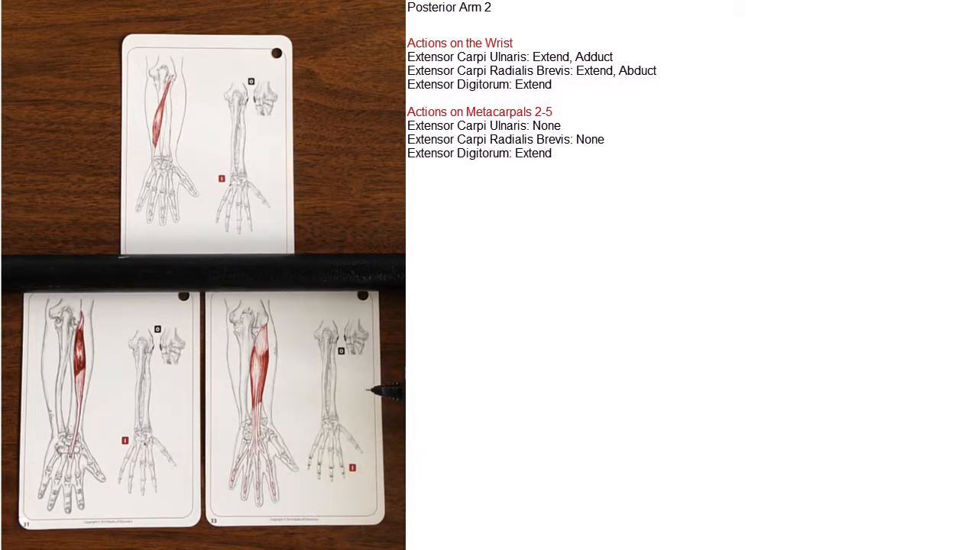